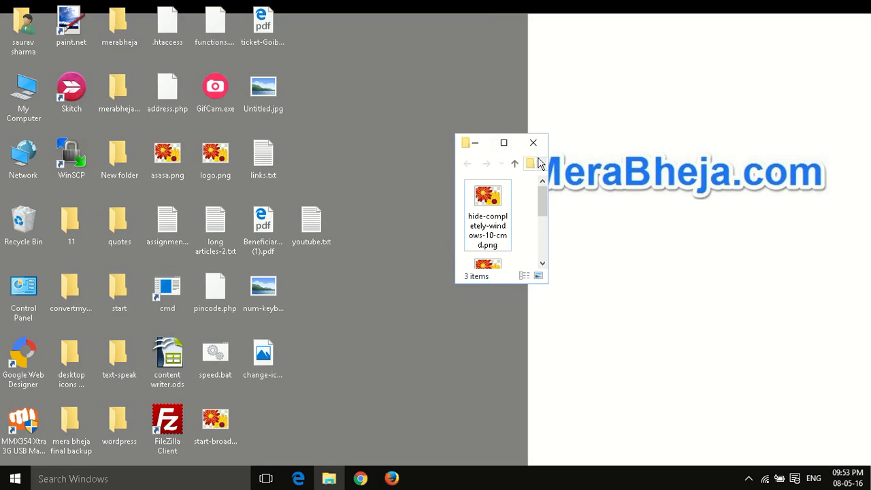
Maximize the merabheja folder window and select, then deselect, the first image file
left_click(503, 143)
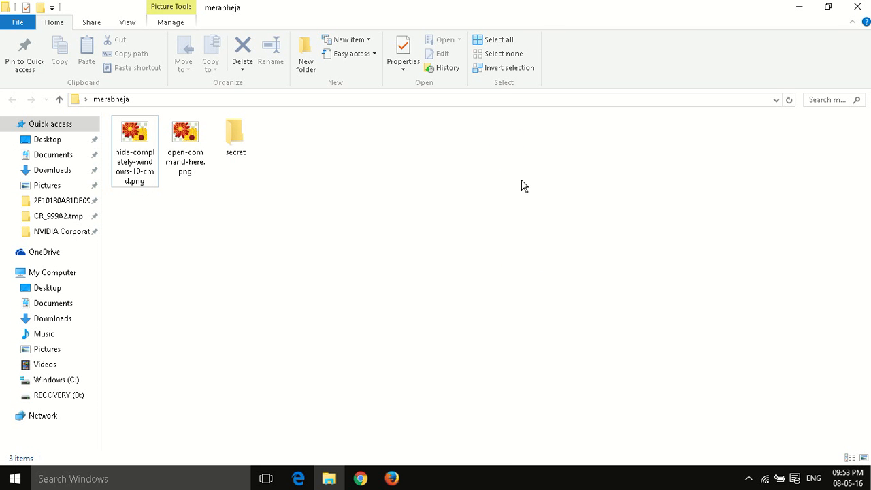
left_click(185, 133)
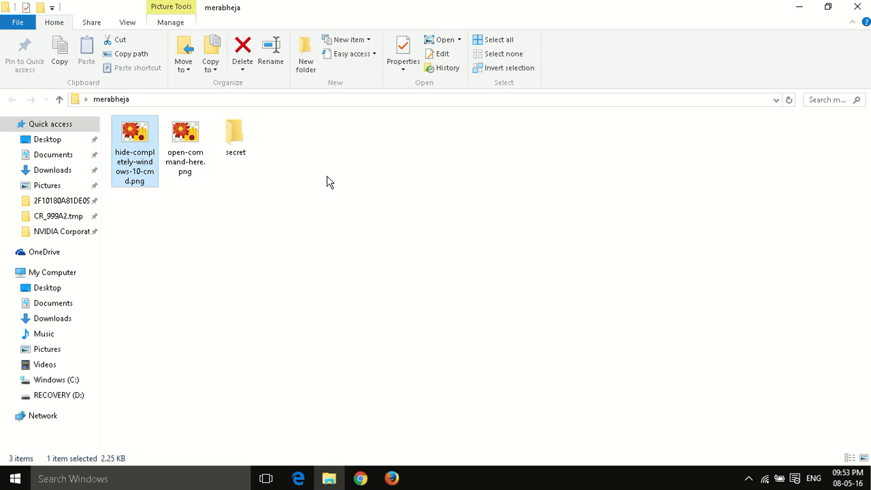
mouse_move(354, 188)
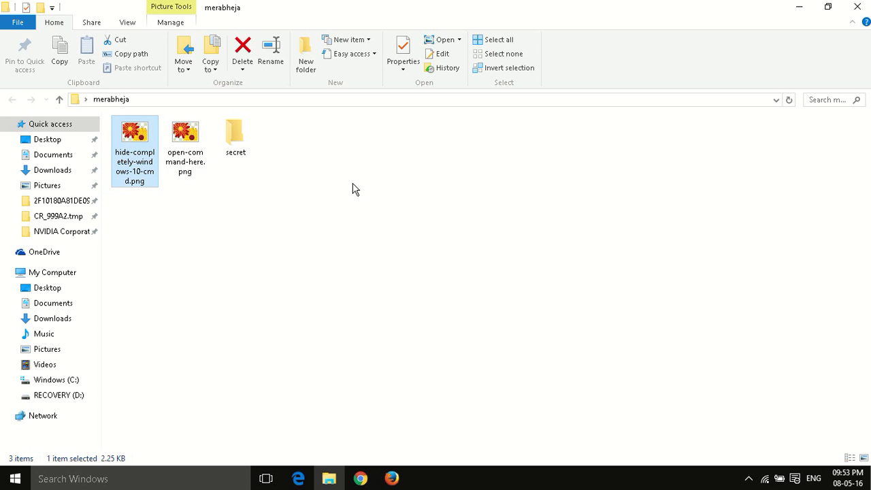
left_click(135, 133)
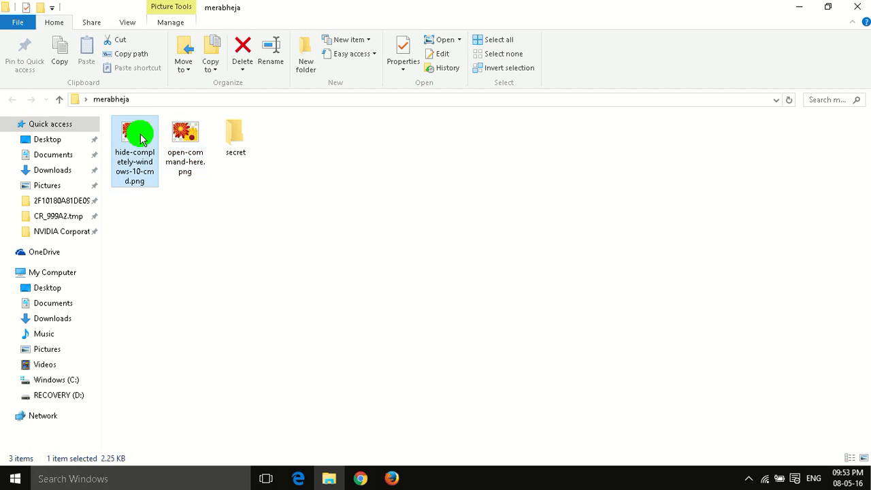
left_click(185, 133)
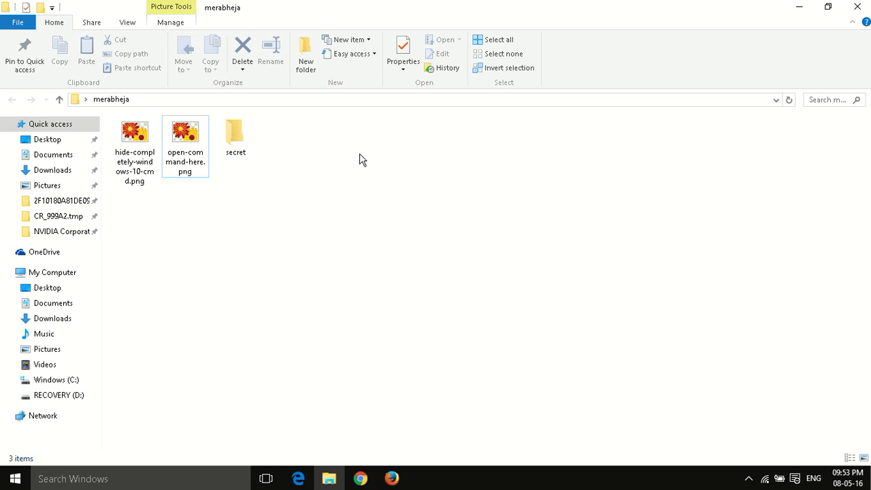
mouse_move(417, 171)
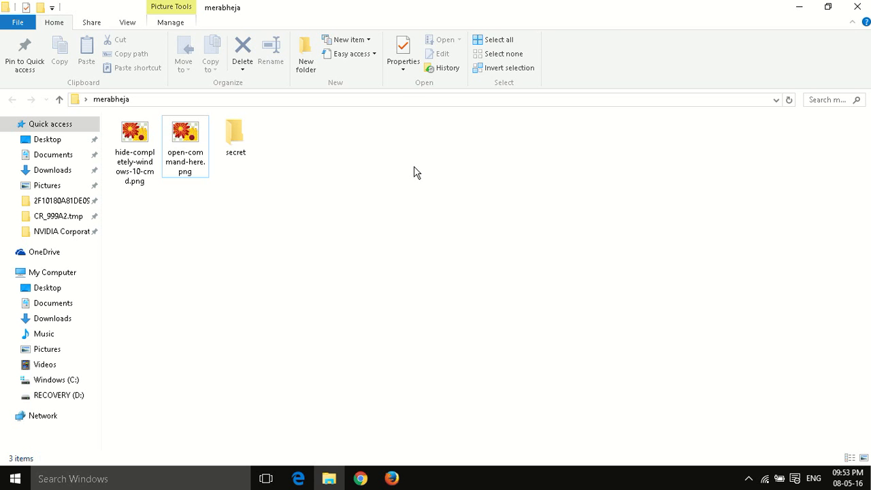
Switch the merabheja folder to Large icons view from the empty-space context menu
left_click(186, 130)
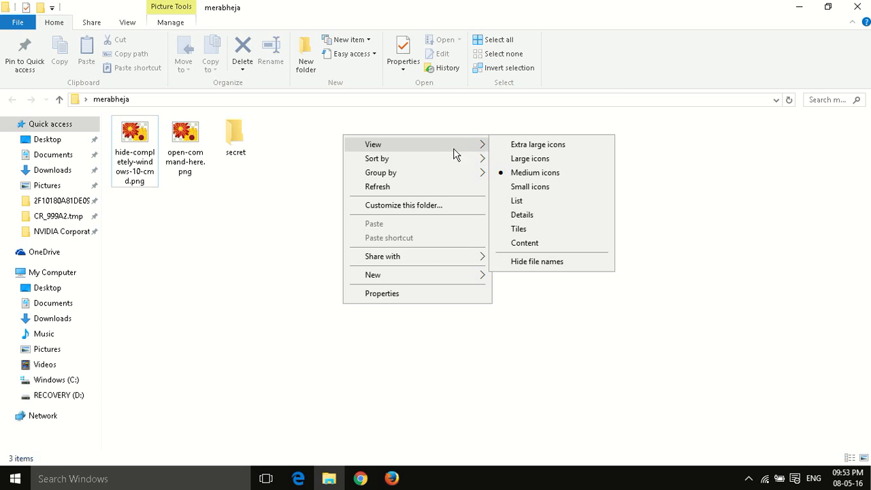
left_click(538, 145)
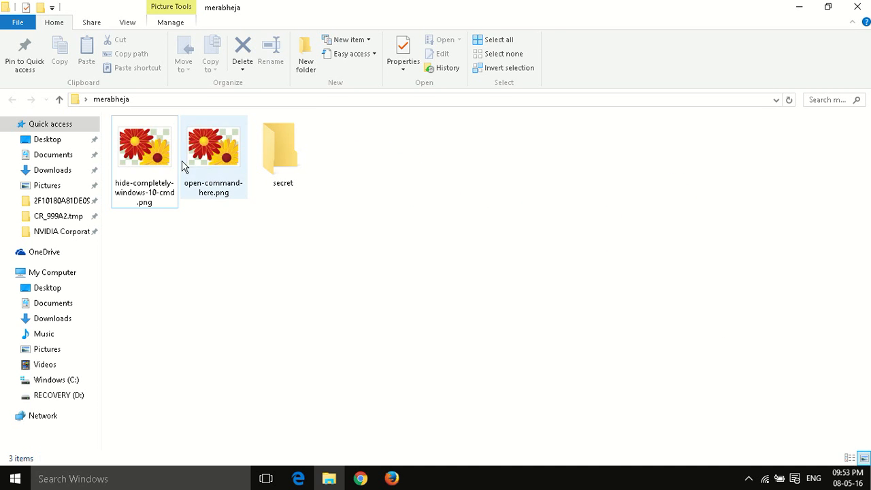
left_click(214, 143)
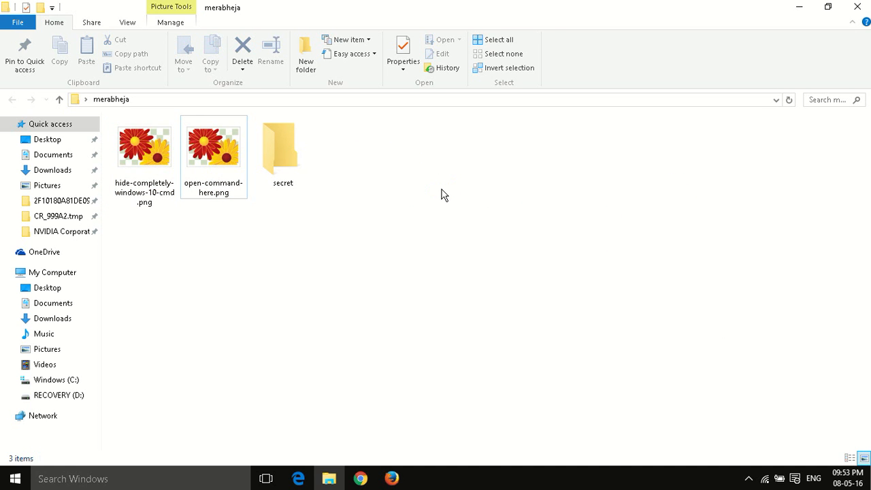
mouse_move(438, 196)
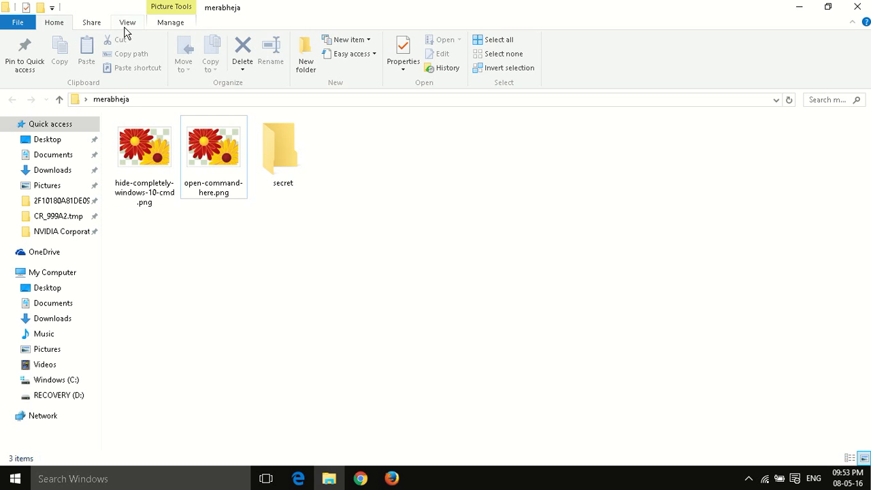
Bring up the Folder Options dialog from the ribbon's View settings
left_click(127, 22)
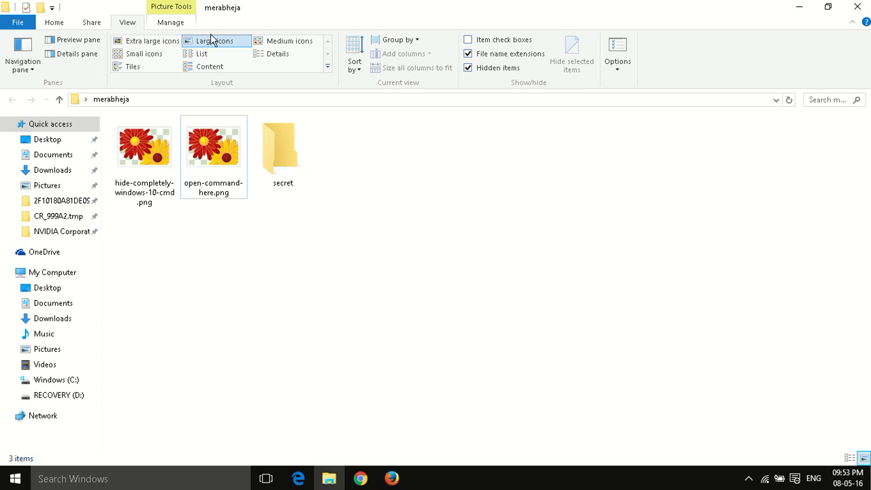
mouse_move(618, 52)
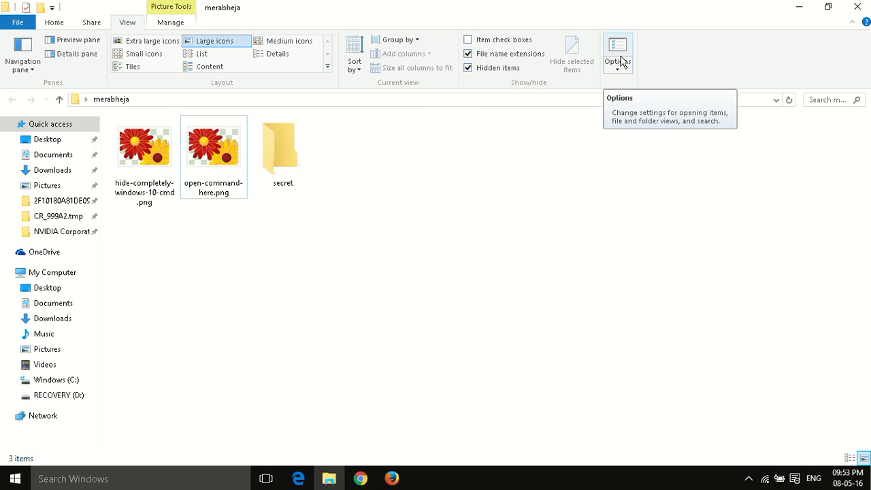
left_click(618, 53)
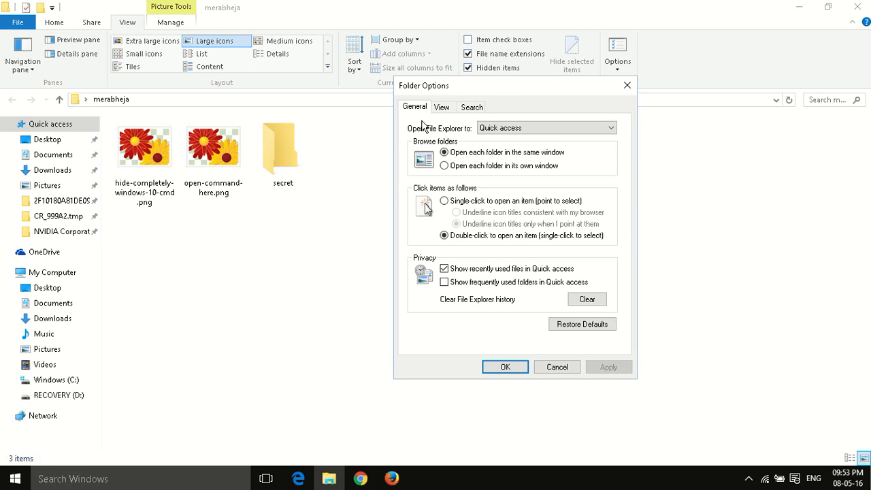
Uncheck 'Always show icons, never thumbnails' in Folder Options View settings, apply it and confirm
left_click(441, 106)
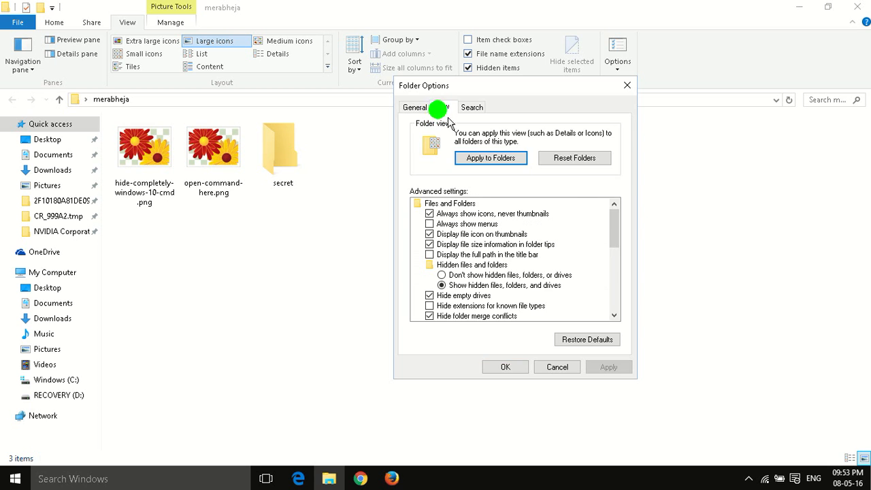
left_click(442, 106)
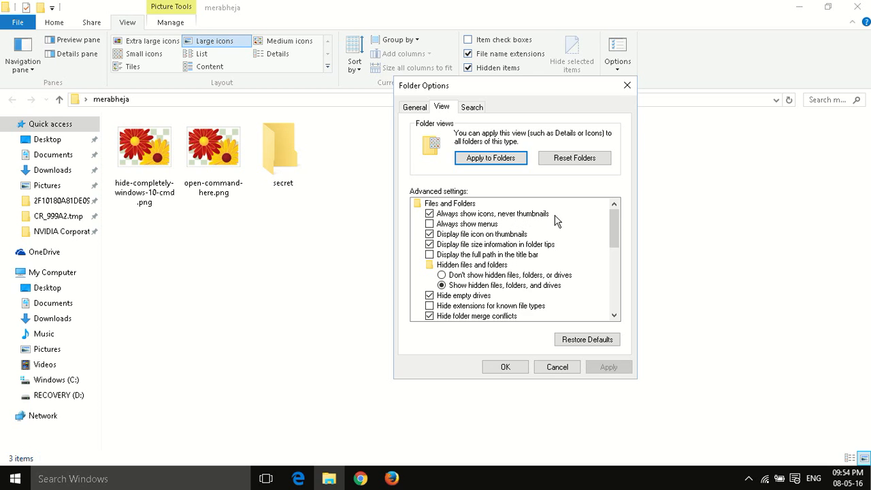
left_click(430, 214)
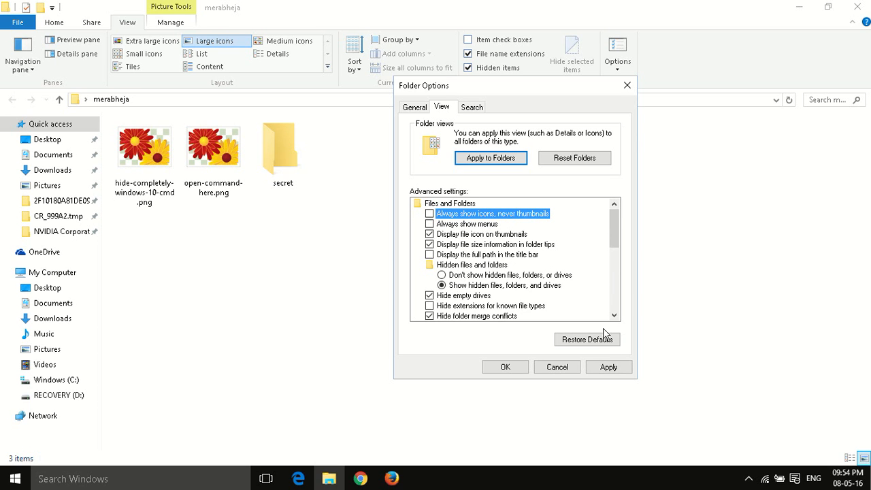
left_click(505, 368)
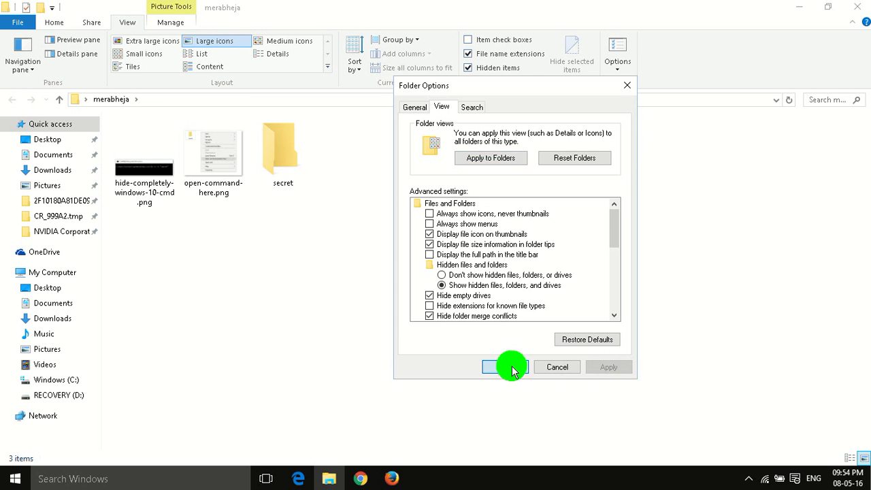
left_click(504, 368)
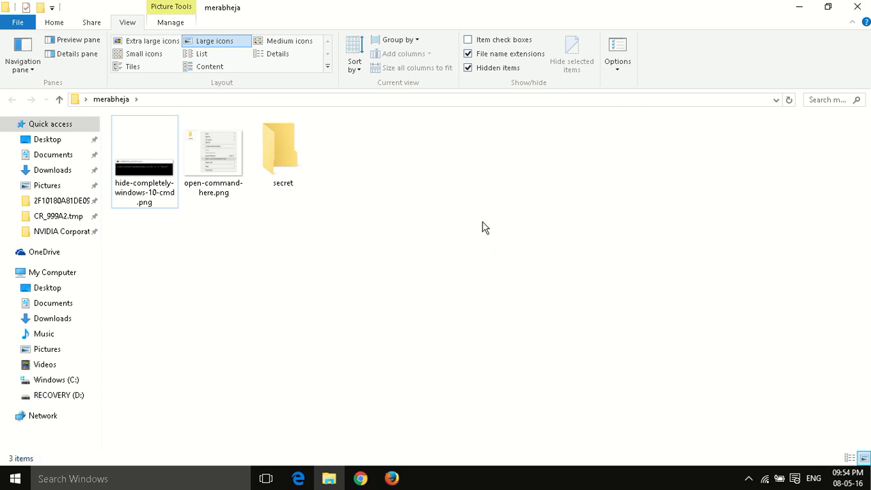